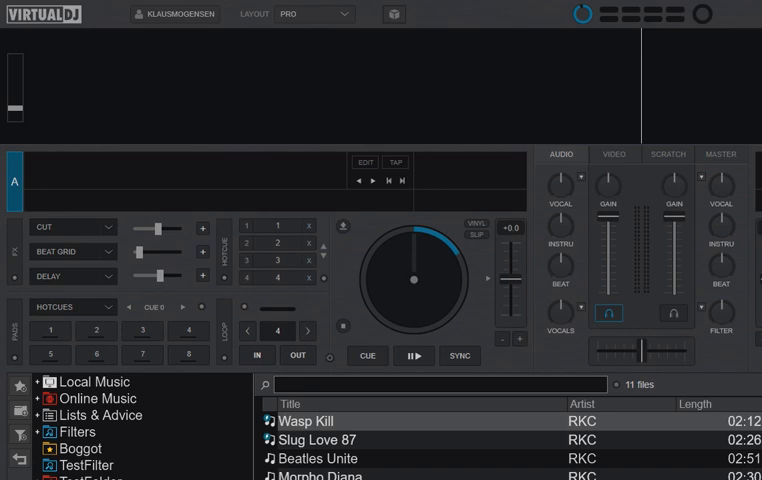
mouse_move(592, 356)
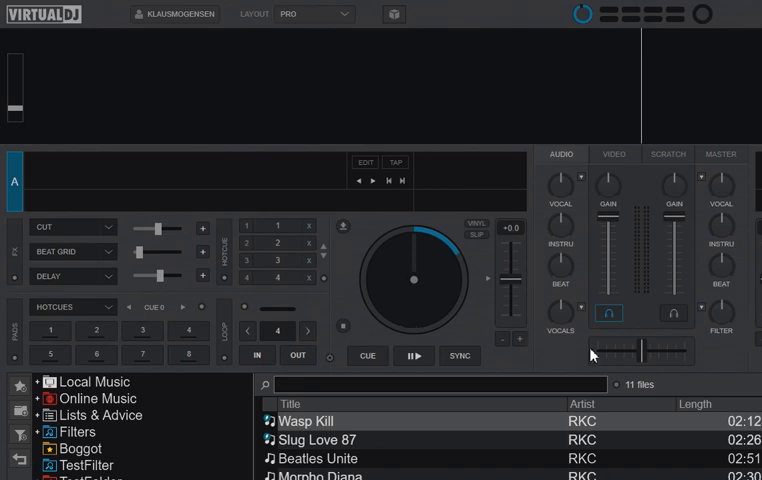
mouse_move(584, 220)
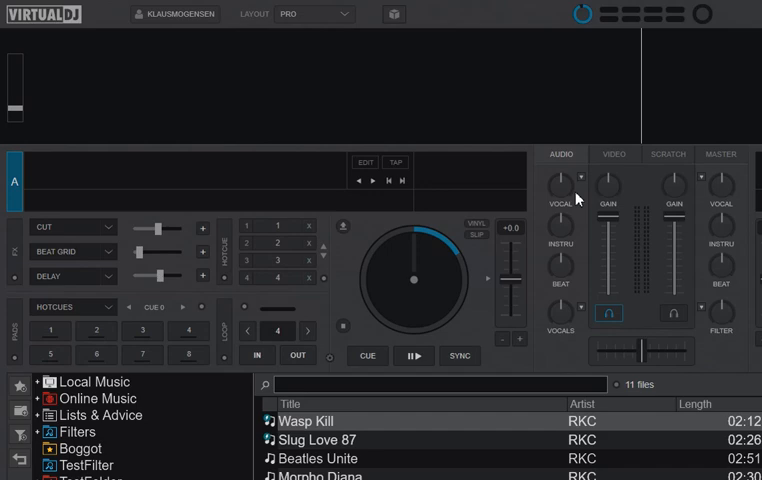
mouse_move(494, 340)
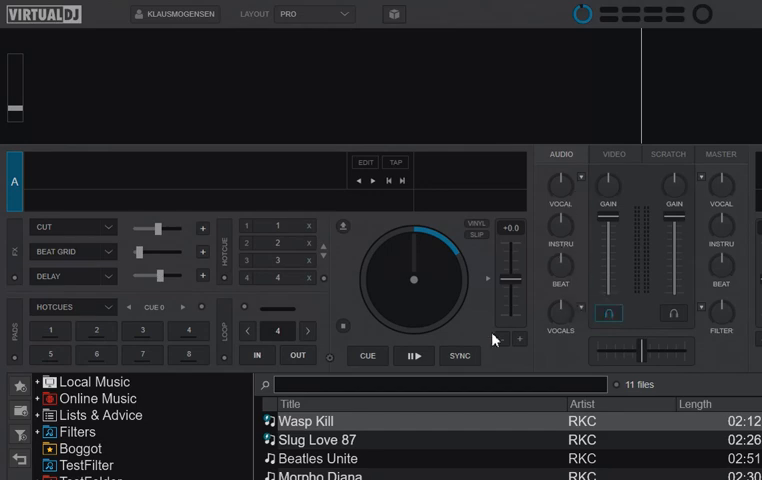
Step: Load Wasp Kill by RKC onto deck A from the browser list
double_click(306, 420)
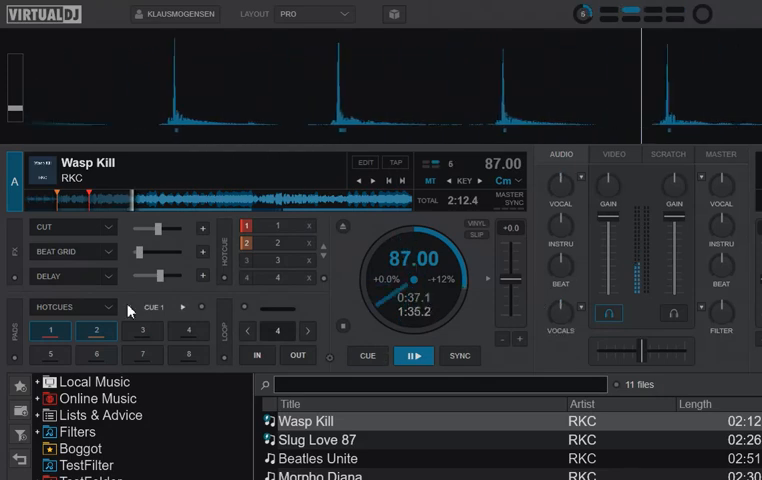
Step: Switch deck A pads to stems, toggle a stem on Wasp Kill, and return to the cue point
click(76, 308)
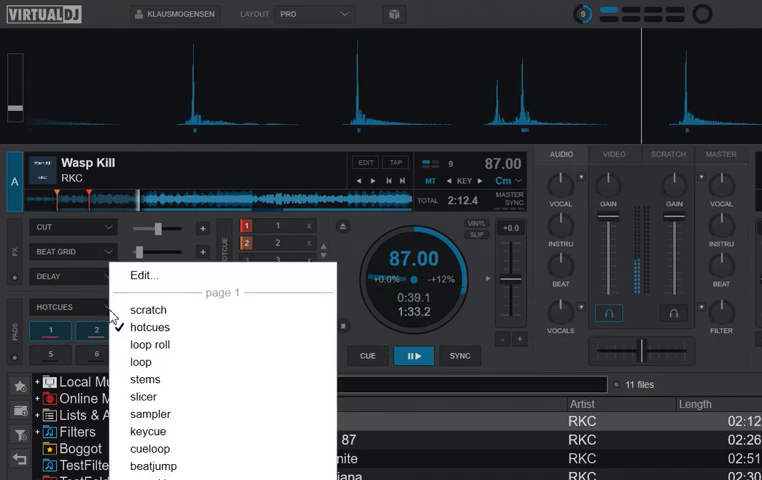
click(144, 380)
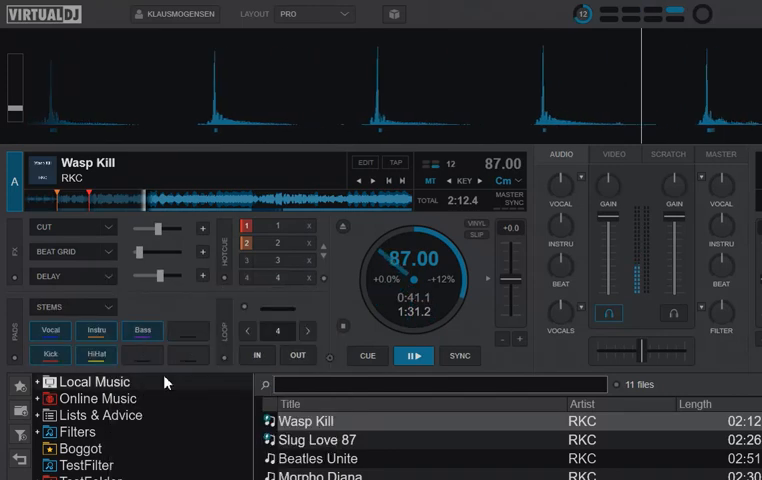
click(96, 354)
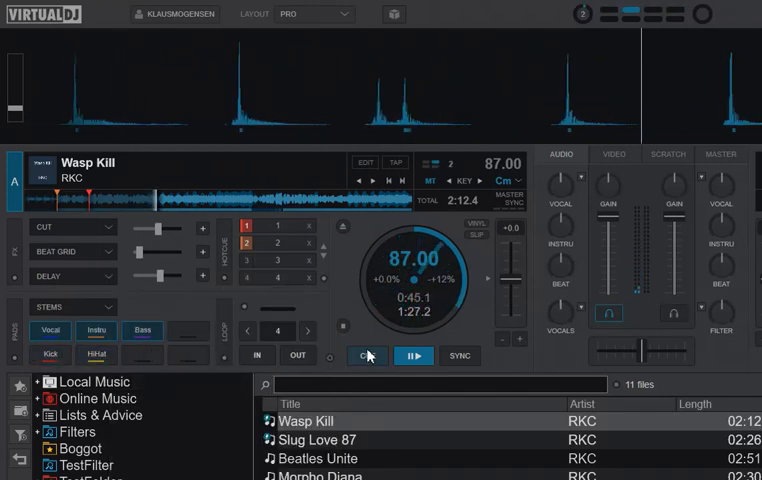
click(366, 356)
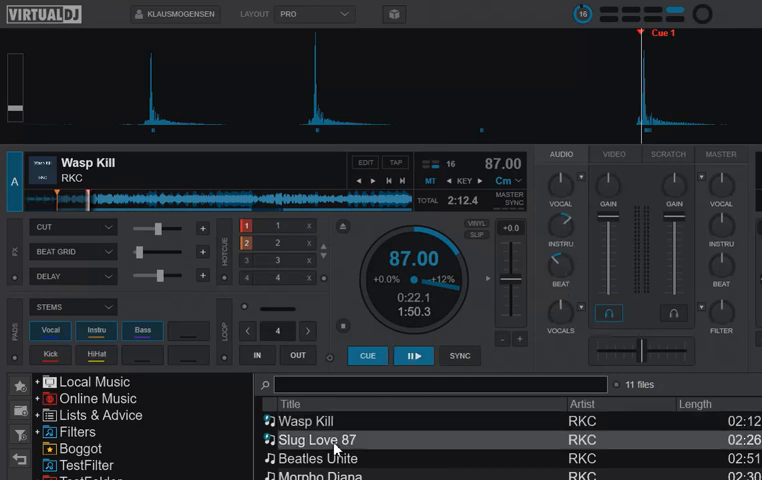
Step: Load Slug Love 87 onto deck A and bring up the VirtualDJ settings window
double_click(314, 440)
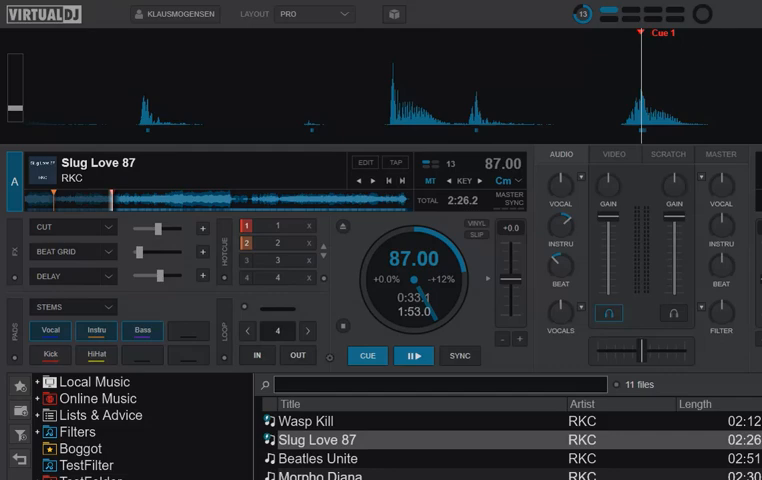
click(392, 14)
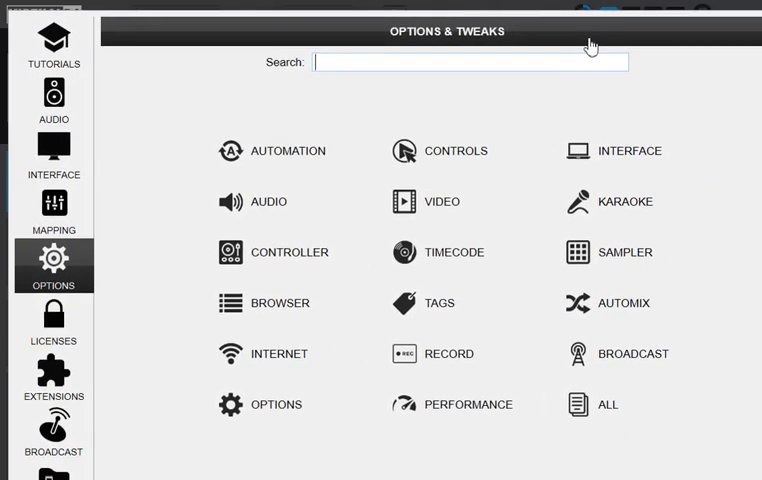
mouse_move(440, 132)
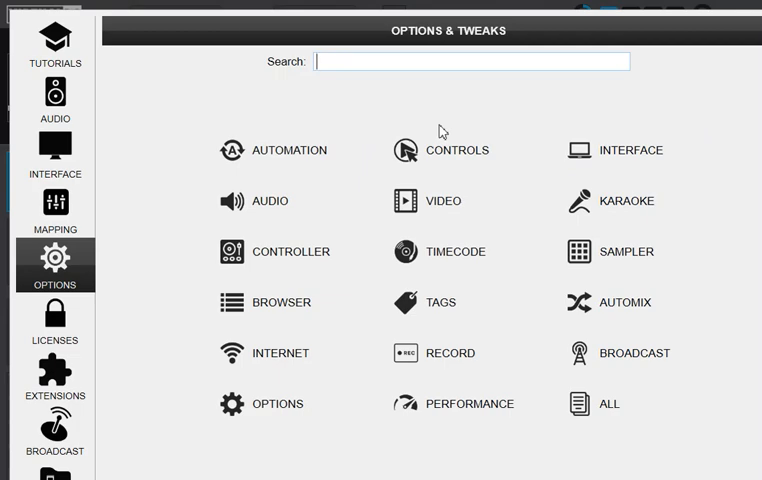
Step: Search the options for 'reset' and set resetStemsOnLoad to Yes
text(reset)
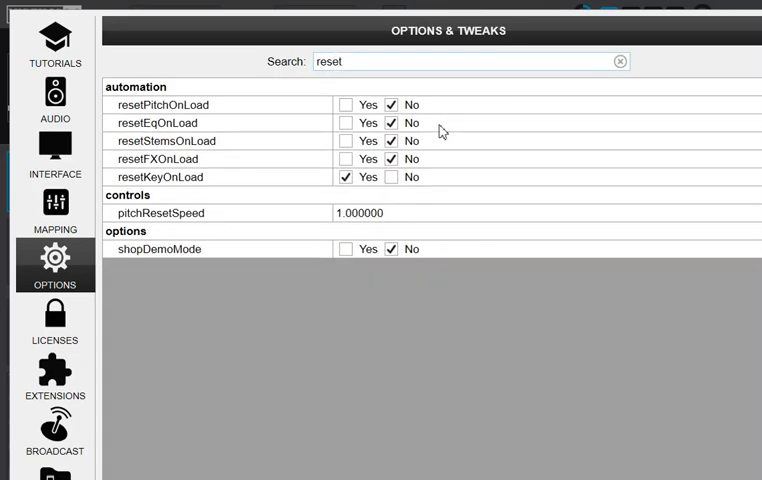
mouse_move(520, 140)
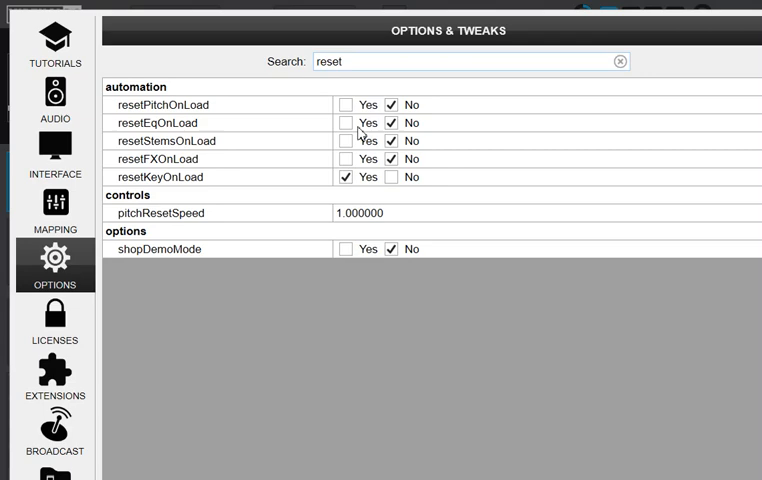
click(348, 122)
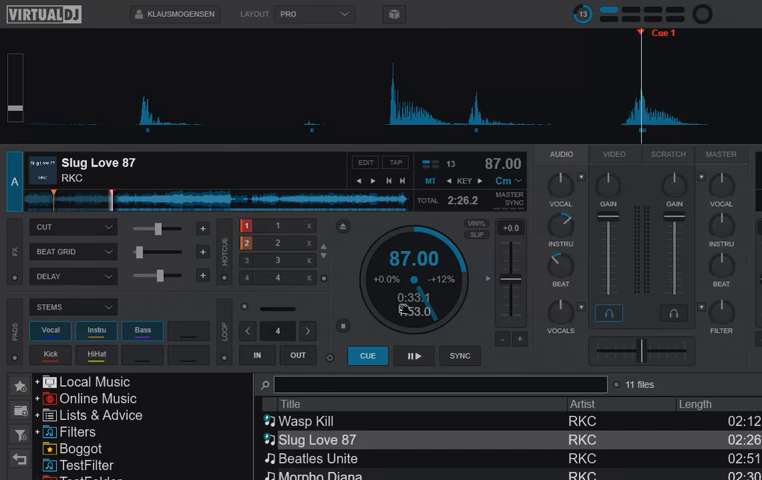
click(310, 420)
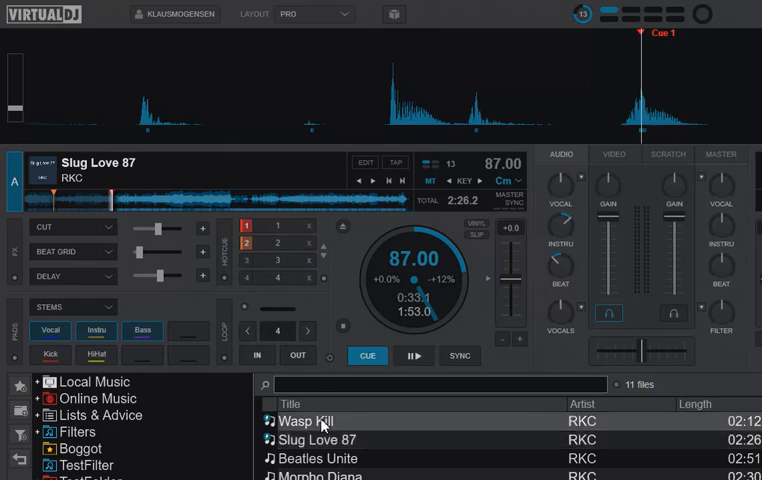
double_click(316, 420)
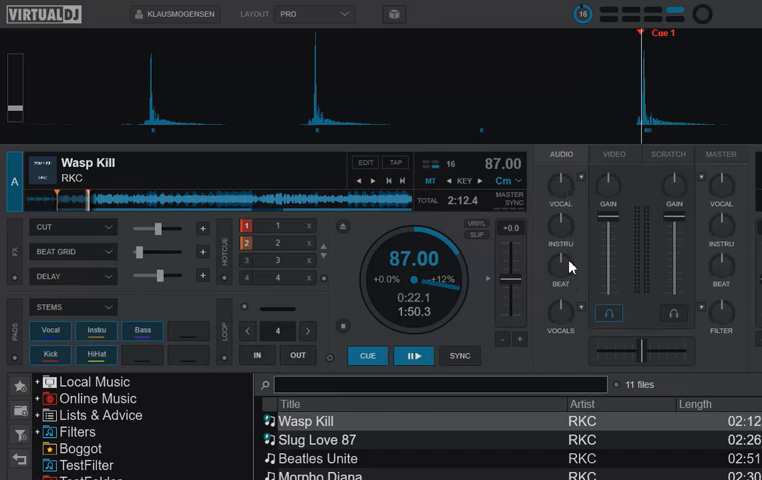
mouse_move(568, 322)
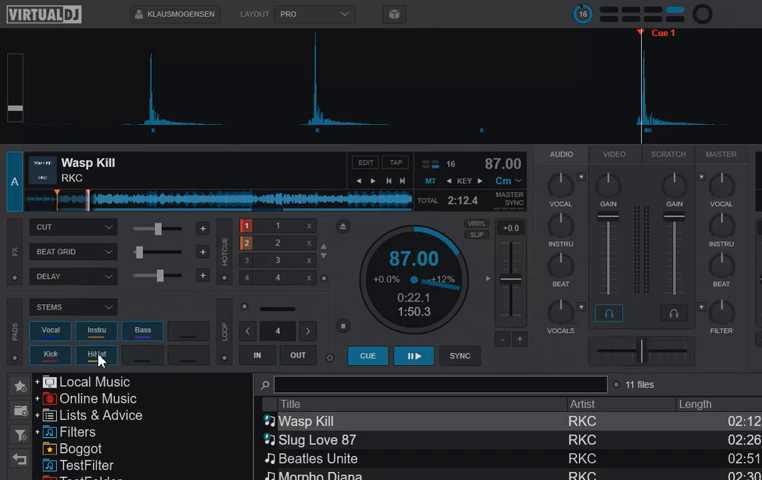
mouse_move(588, 182)
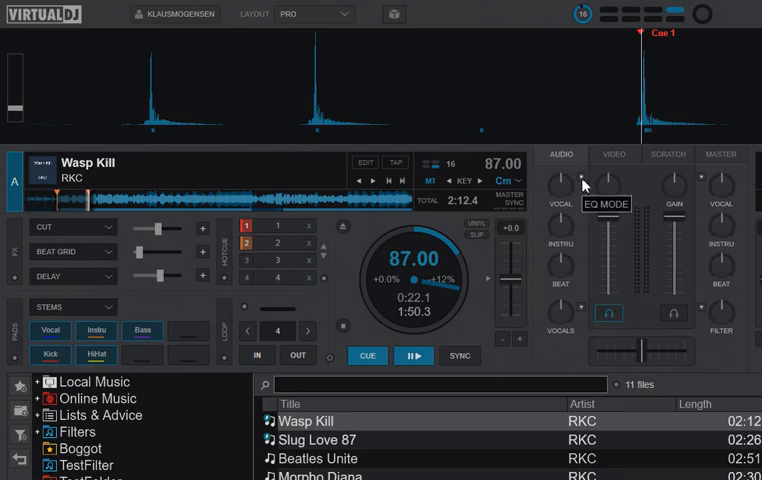
Step: Set the mixer EQ mode to High/Mid/Low bands and toggle the Kick stem on Wasp Kill
click(584, 184)
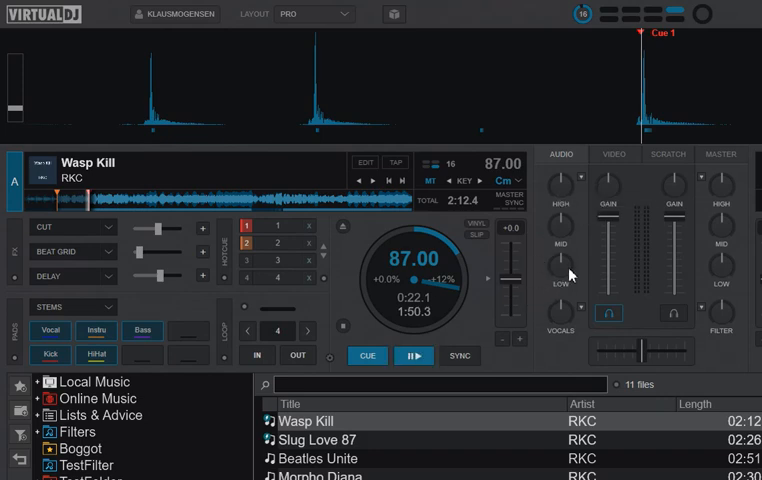
mouse_move(568, 244)
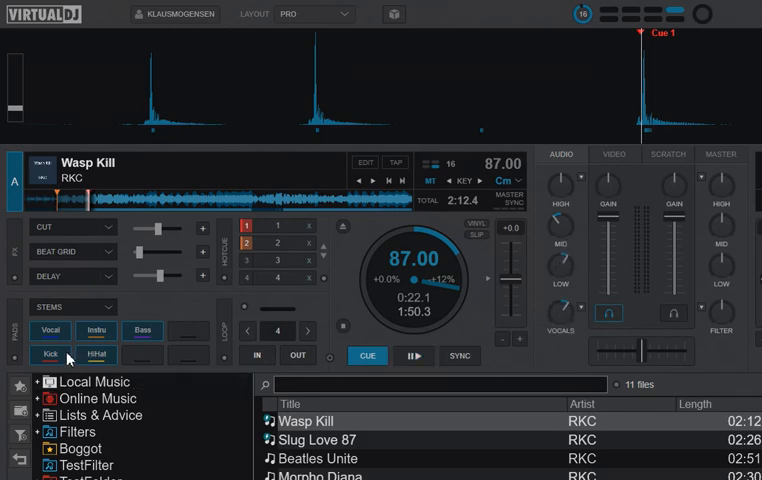
click(96, 356)
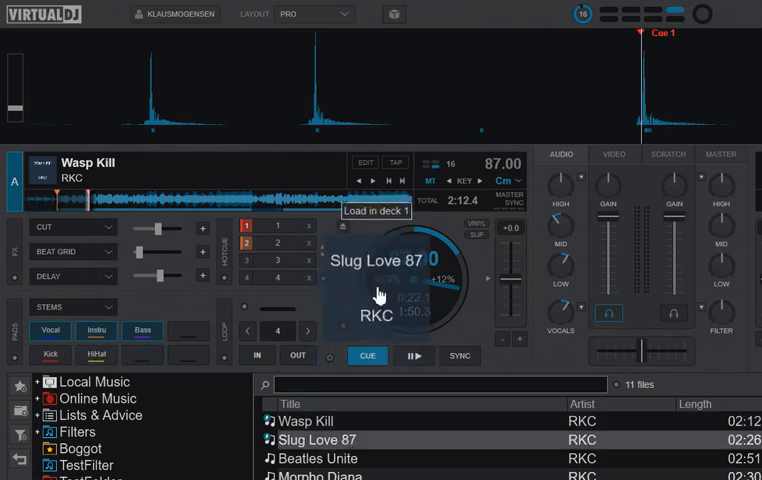
Step: Load Slug Love 87 into deck A, replacing Wasp Kill
double_click(316, 440)
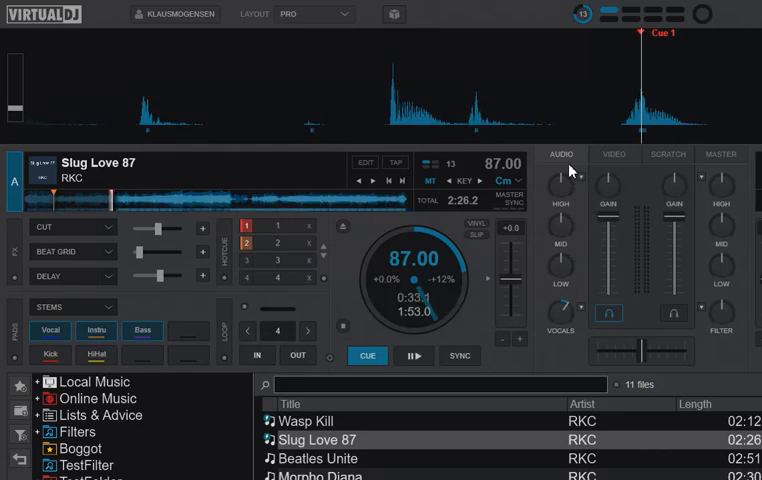
mouse_move(568, 268)
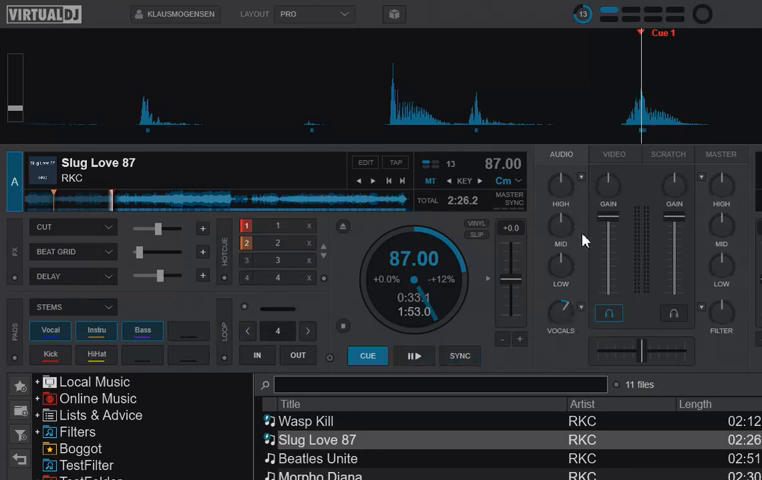
mouse_move(576, 216)
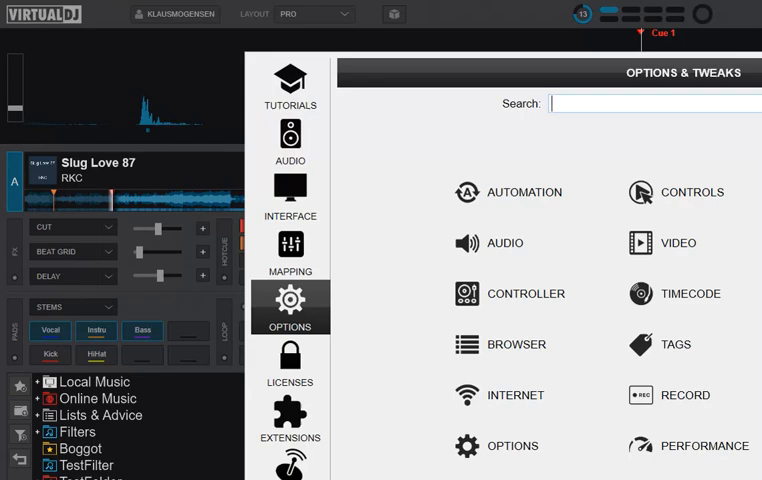
Step: Search the options for 'reset' to reach the resetStemsOnLoad setting
text(reset)
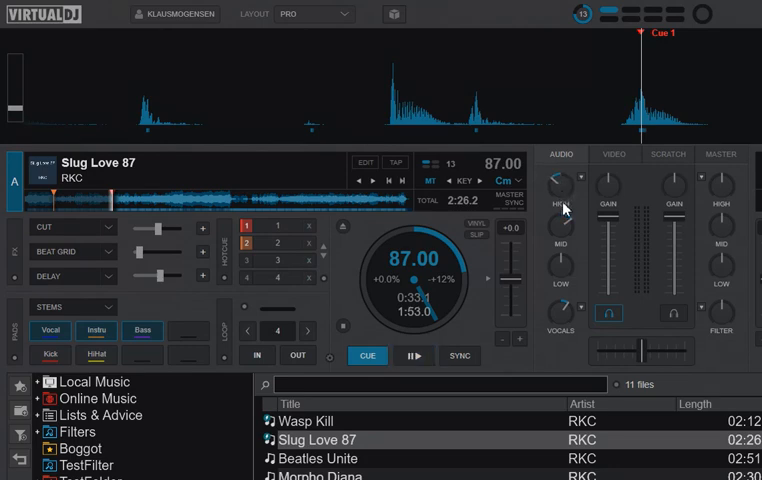
mouse_move(568, 318)
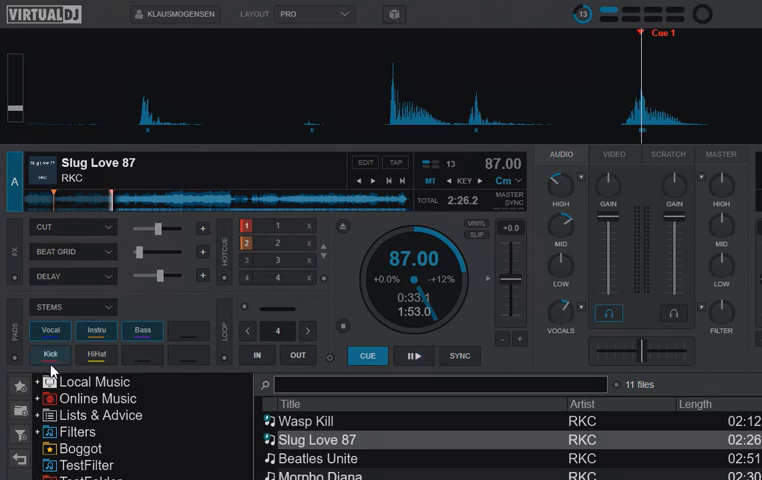
Step: Toggle the Kick stem pad on Slug Love 87 in deck A
click(96, 356)
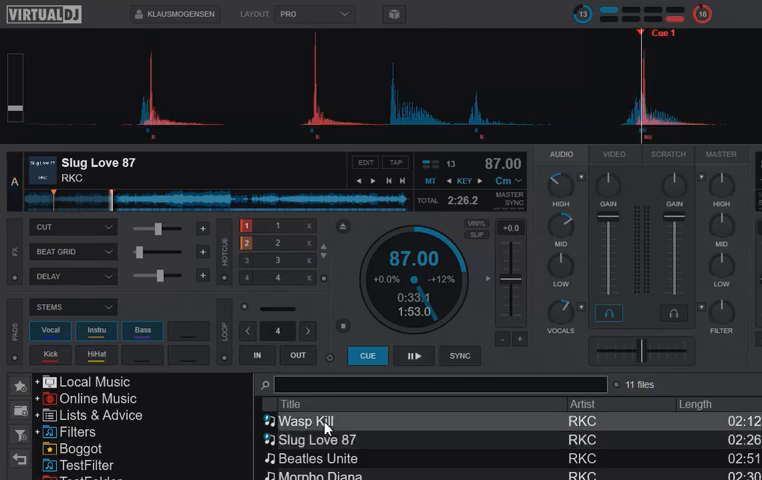
Step: Load Wasp Kill back into deck A to confirm stems reset while the EQ layout stays
double_click(310, 420)
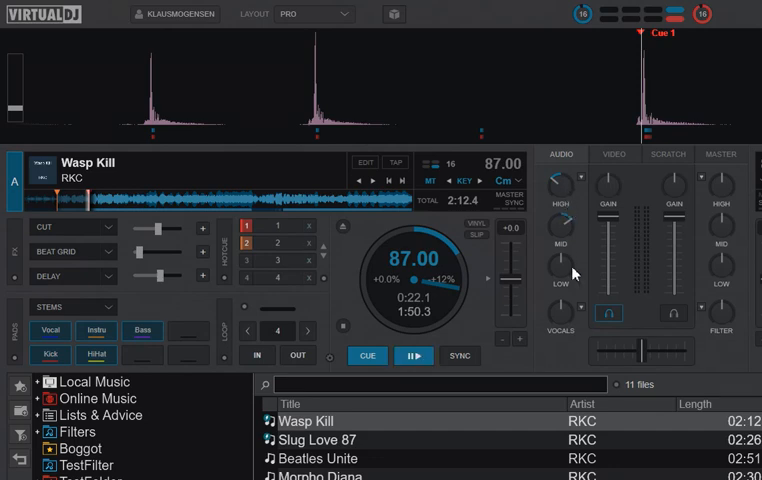
mouse_move(560, 288)
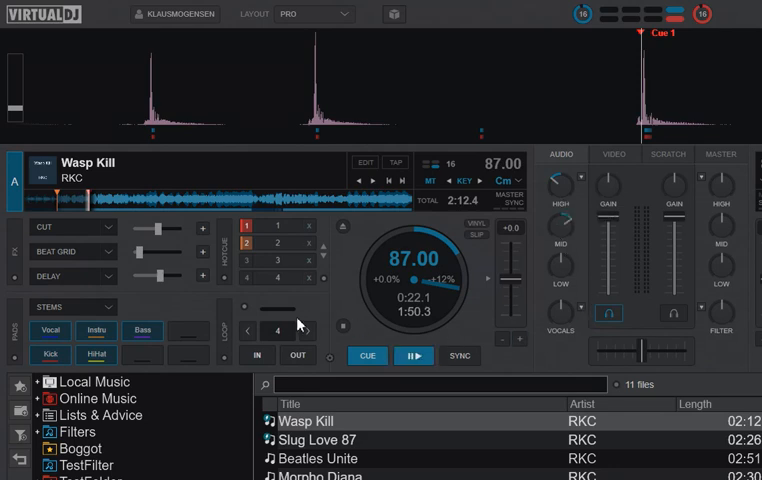
mouse_move(588, 258)
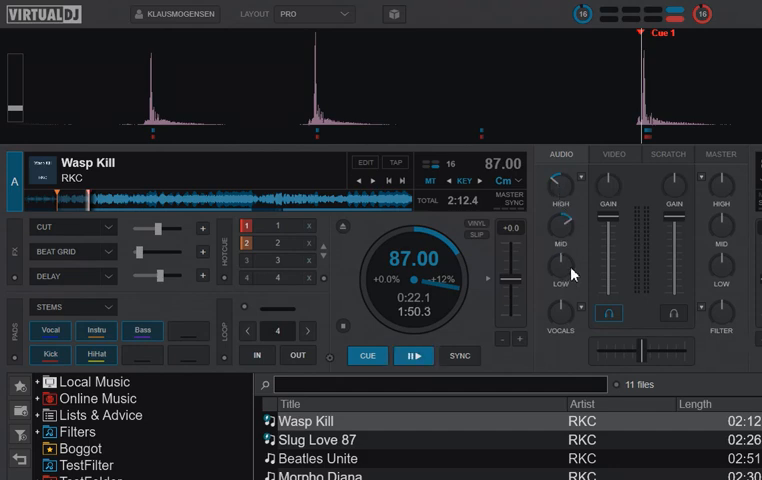
mouse_move(584, 252)
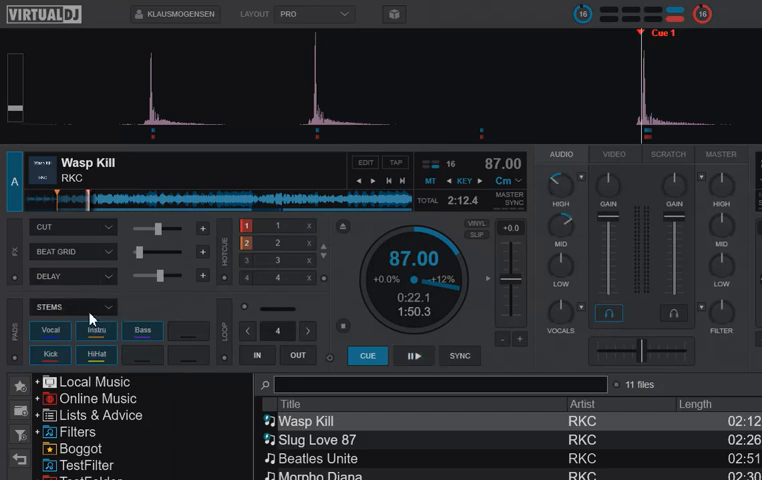
mouse_move(108, 330)
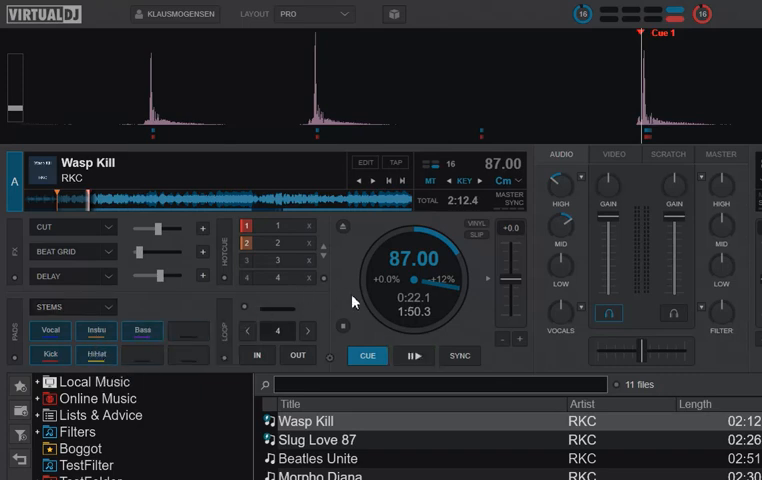
mouse_move(588, 238)
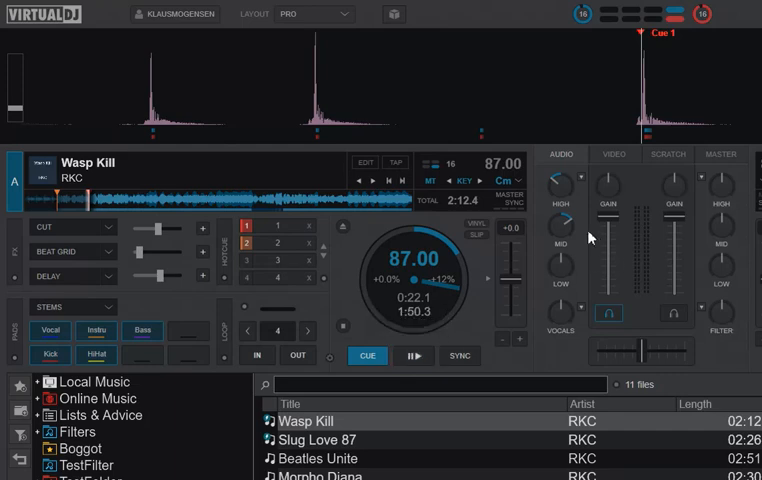